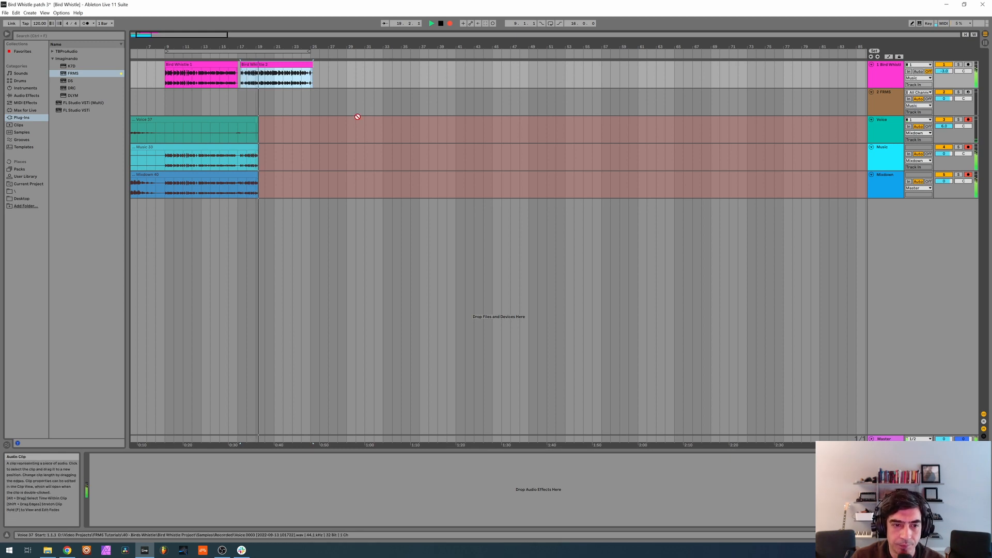
- Open the FRMS device's editor window on the FRMS track, showing the default patch
click(268, 46)
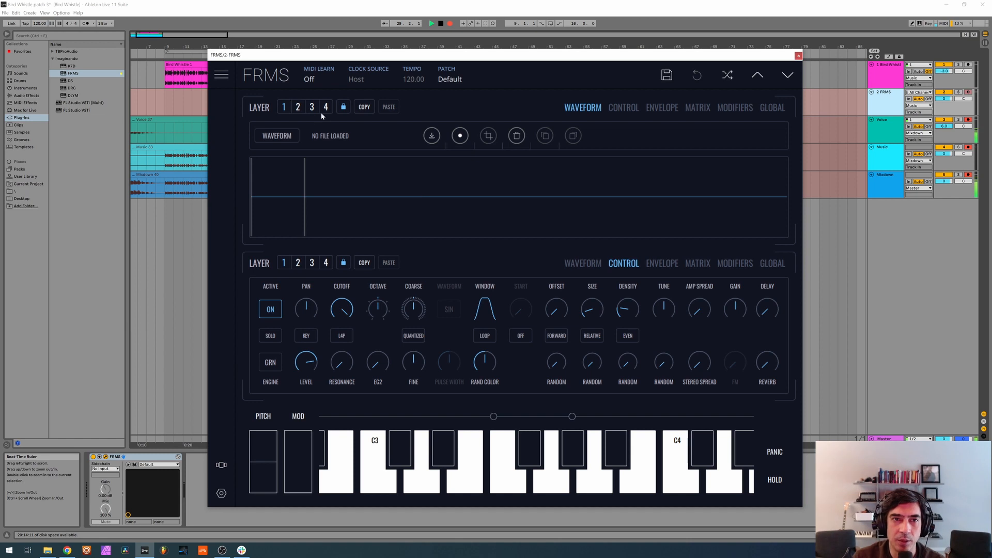
- Load Bird Whistle 1.wav into layers 4 and 2, Bird Whistle 2.wav into layers 3 and 1
click(431, 136)
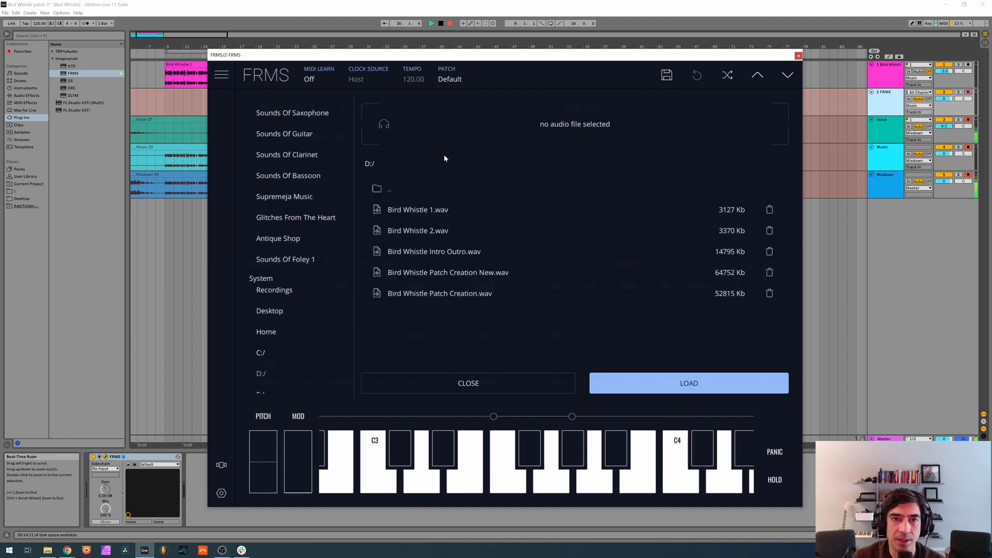
mouse_move(429, 214)
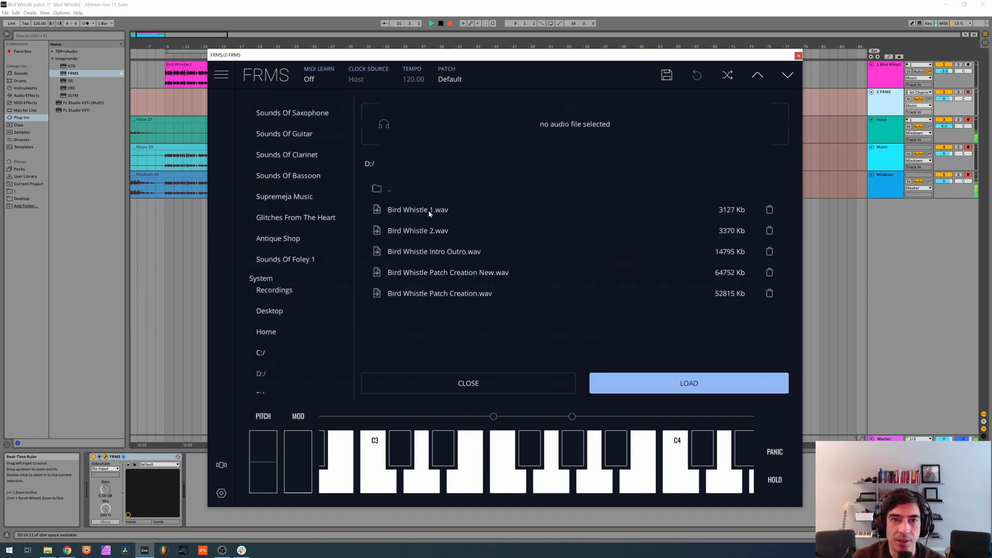
click(689, 383)
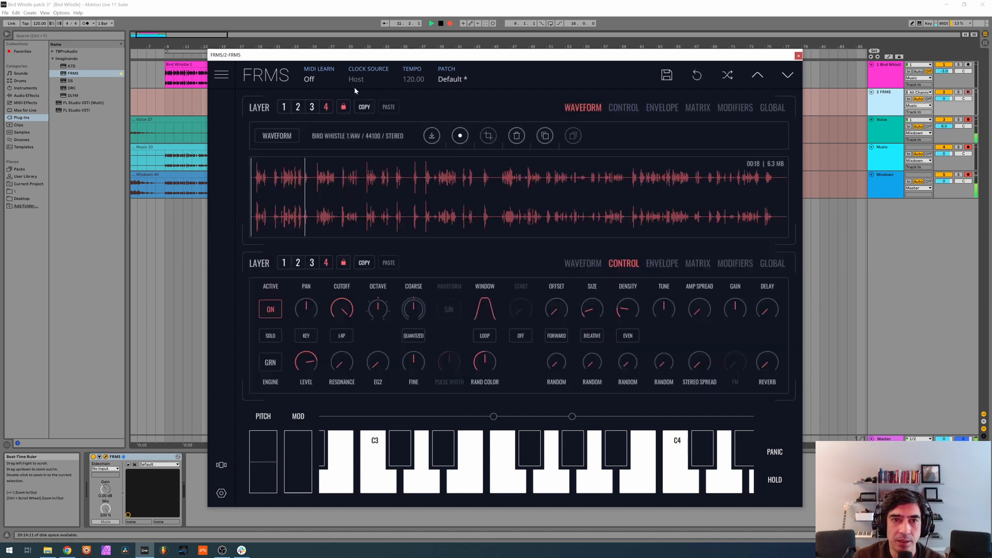
click(432, 135)
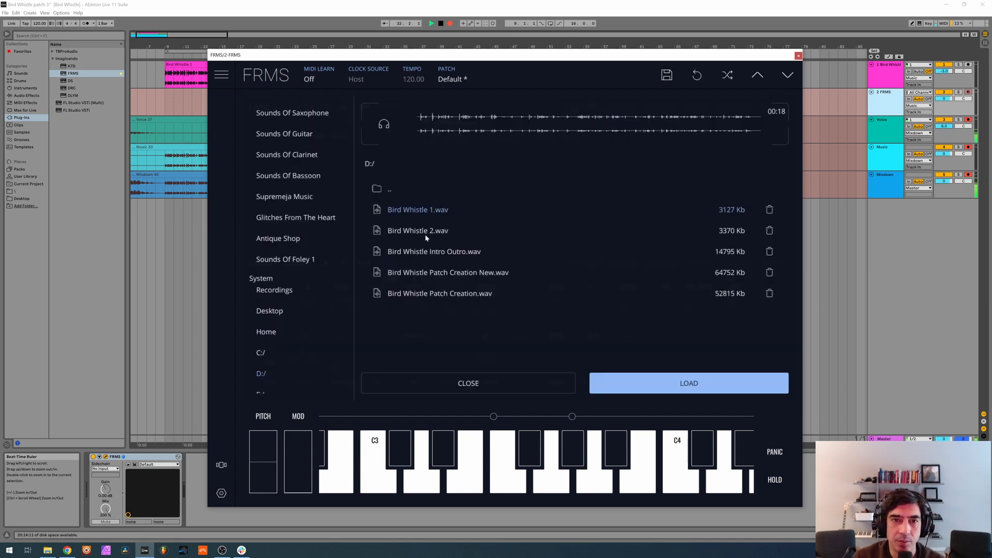
click(688, 383)
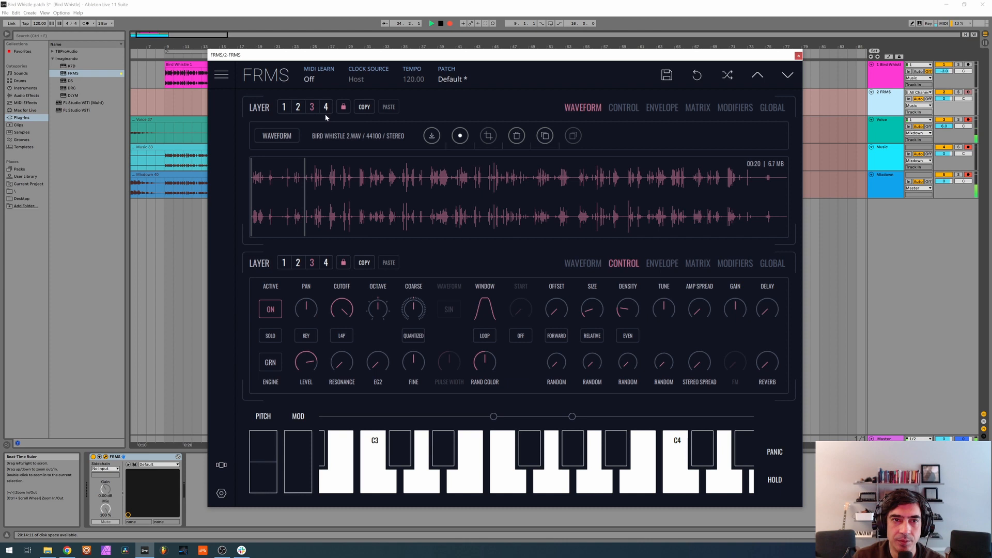
click(432, 135)
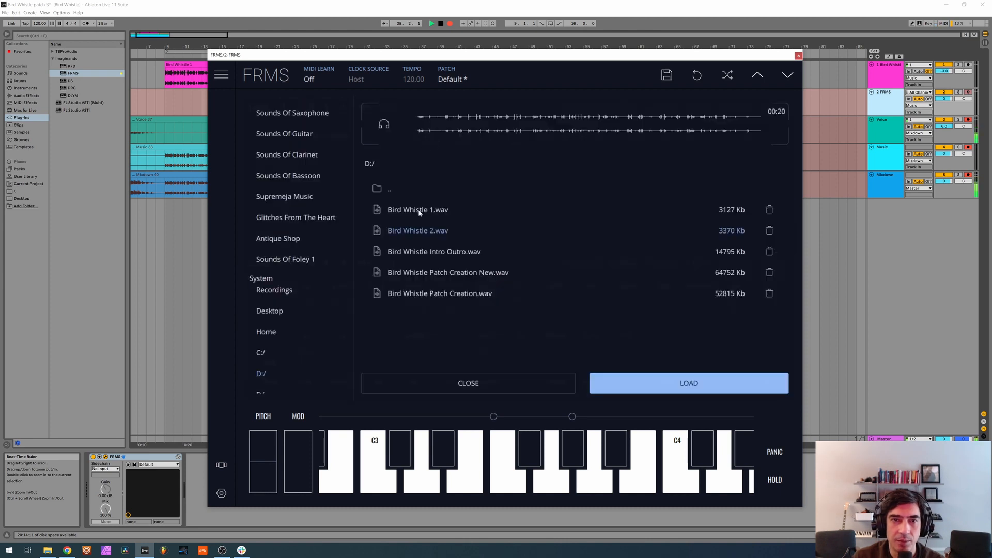
click(688, 383)
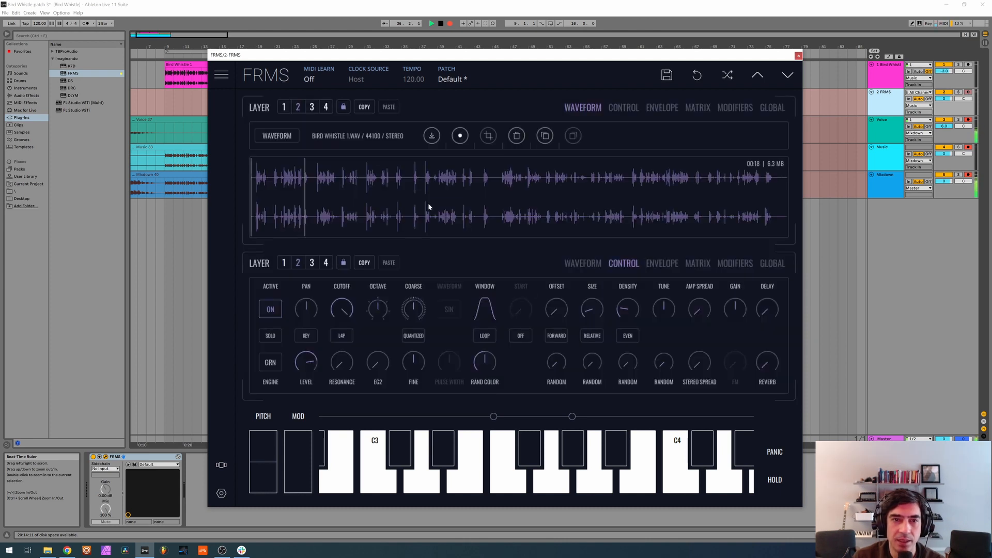
click(516, 136)
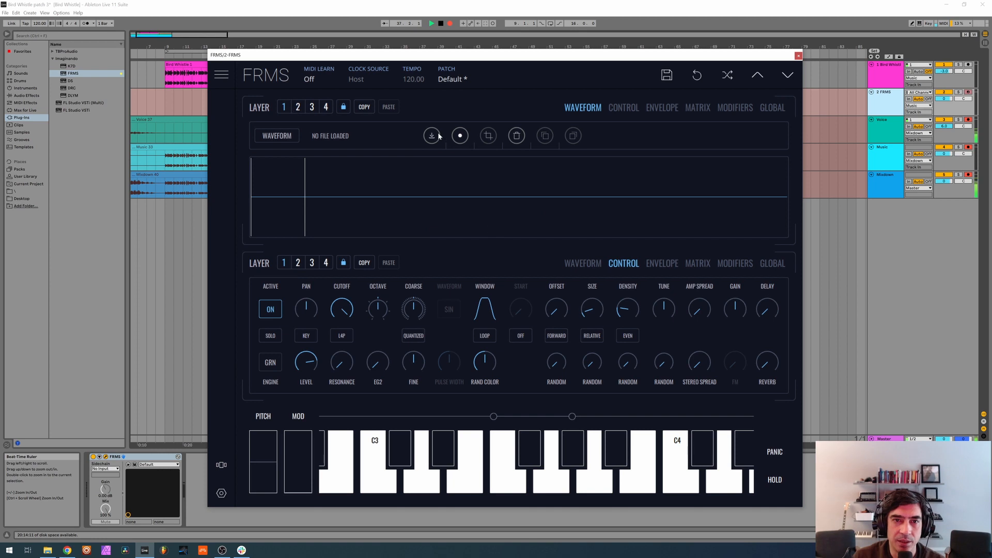
click(431, 136)
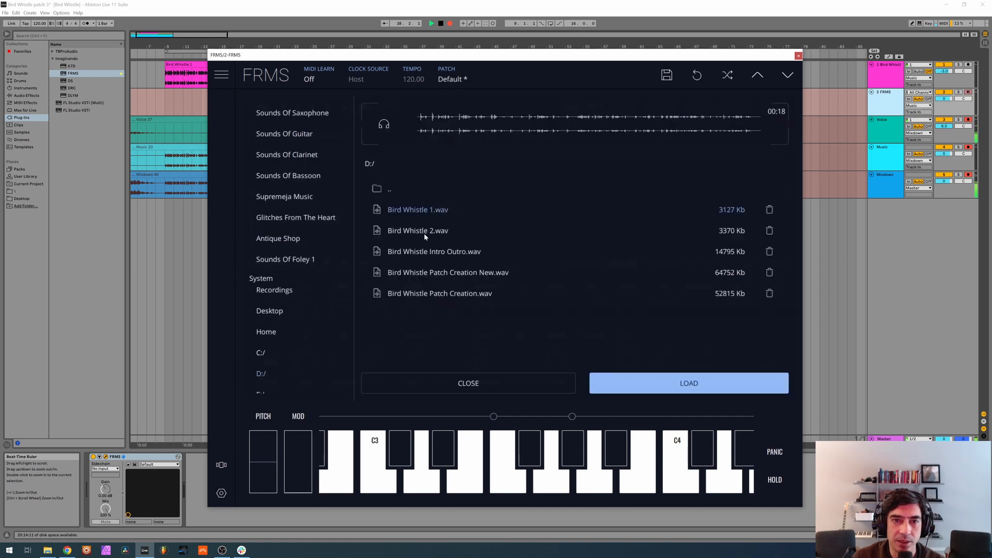
click(688, 383)
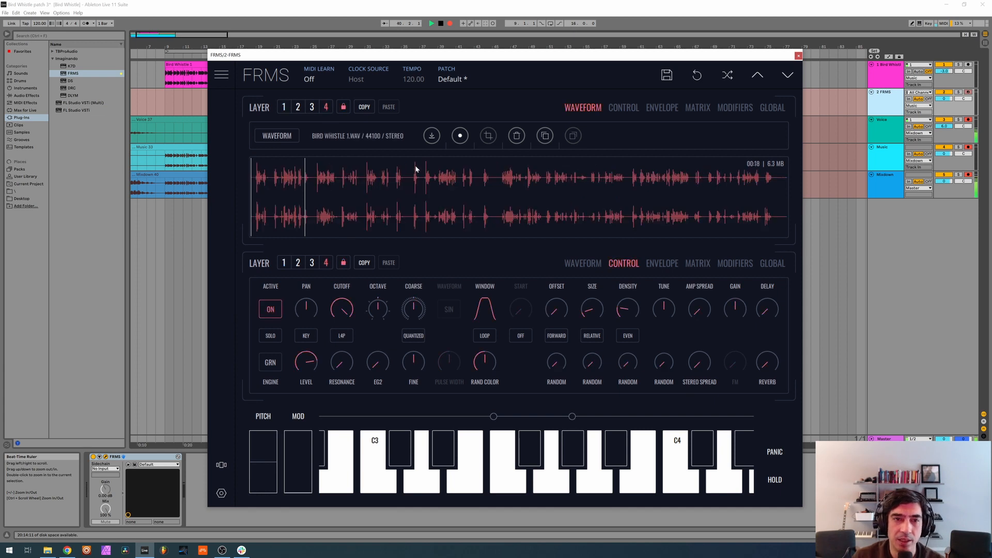
- Solo layer 4 and raise its grain SIZE knob for longer grains
click(271, 336)
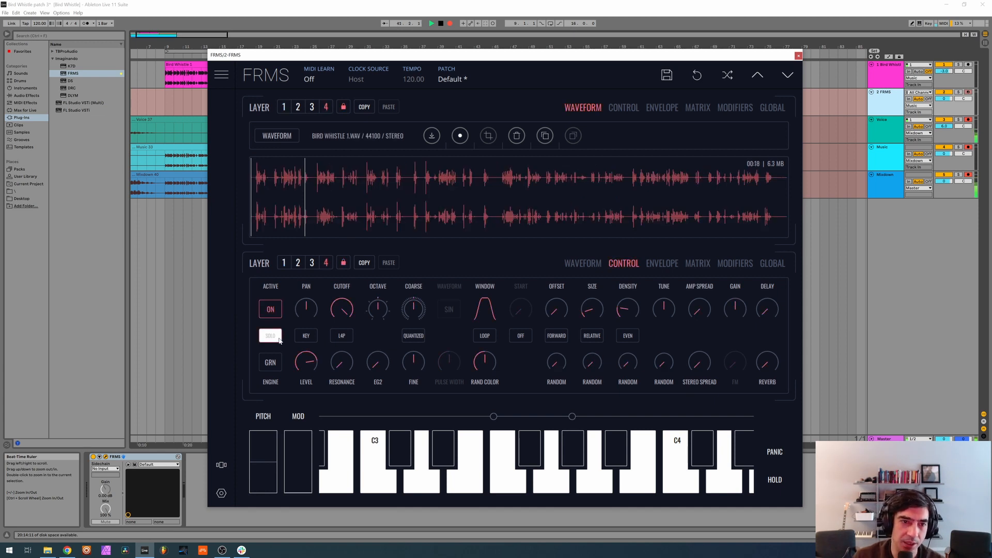
click(271, 335)
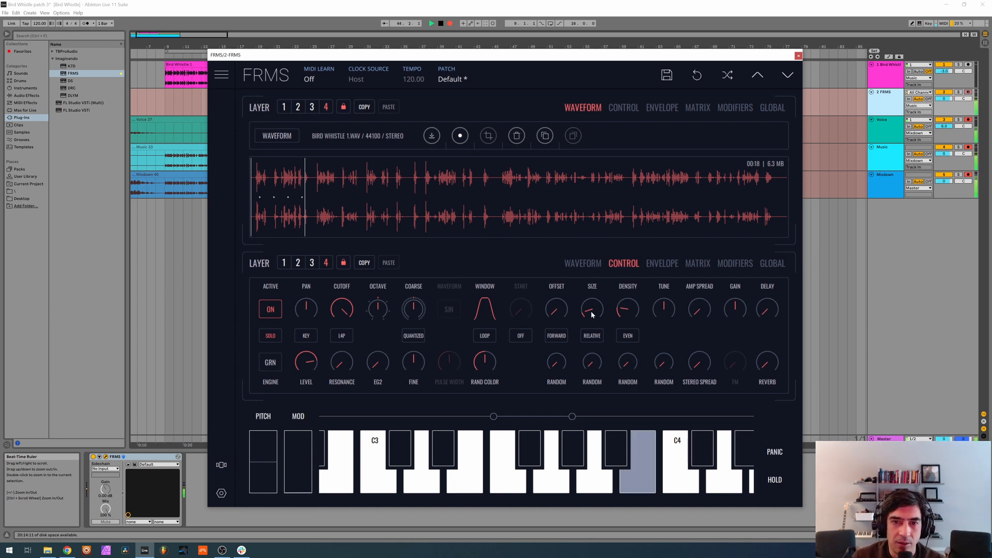
click(592, 309)
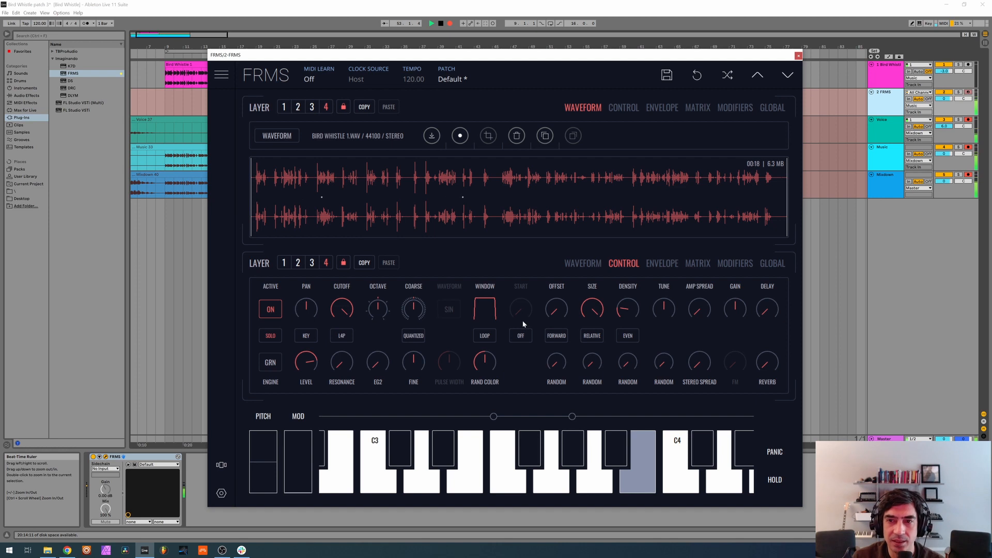
- In GLOBAL settings, adjust the delay high-pass cutoff and sync delay time to 1/8
click(772, 263)
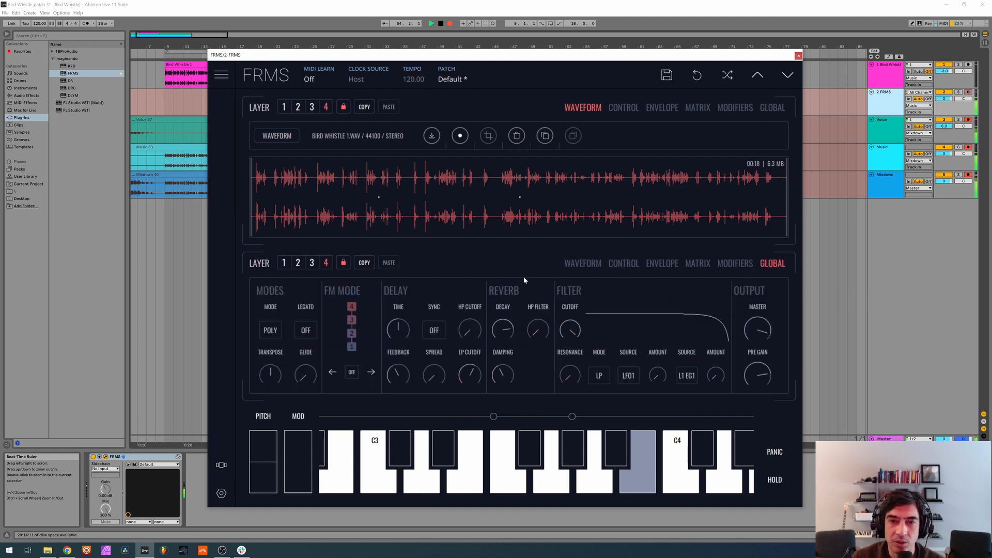
mouse_move(529, 338)
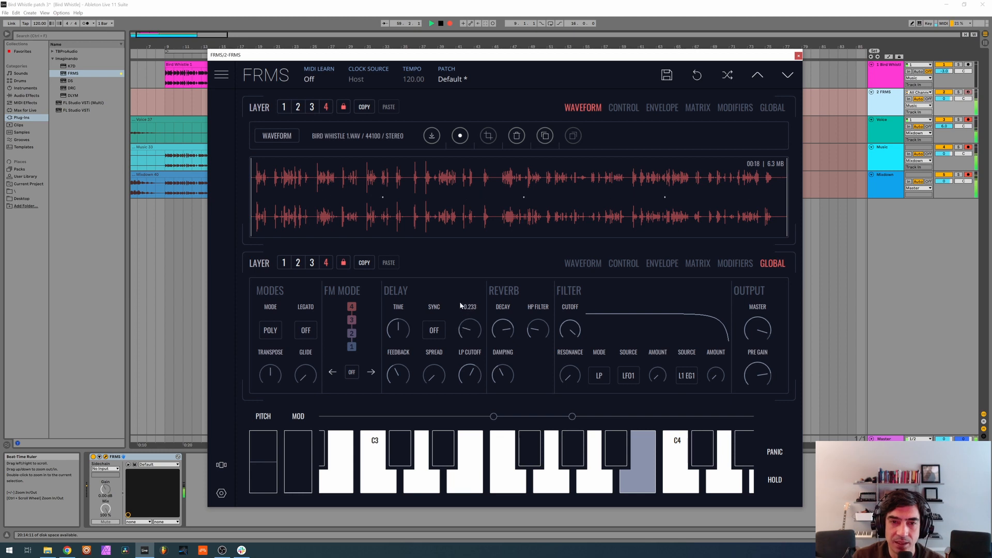
drag(462, 307, 461, 317)
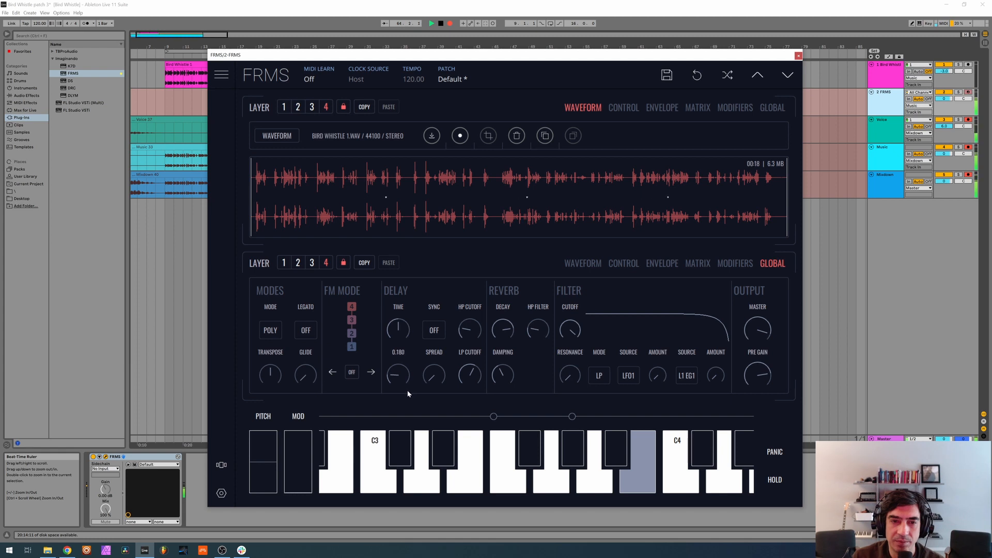
click(433, 329)
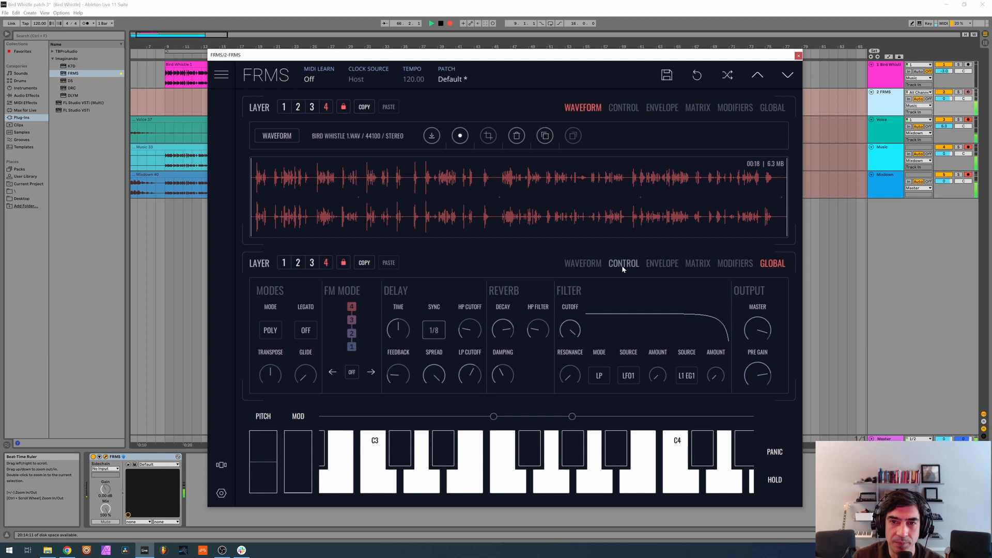
- Return to the CONTROL page to shape layer 3's grains
click(624, 263)
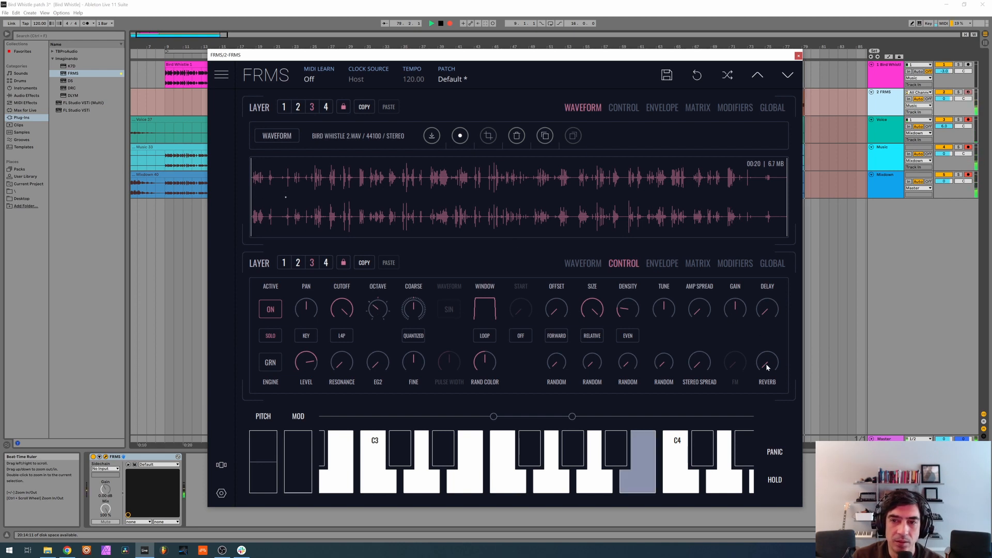
- Switch to layer 2 to give it the flat-topped grain window
click(767, 363)
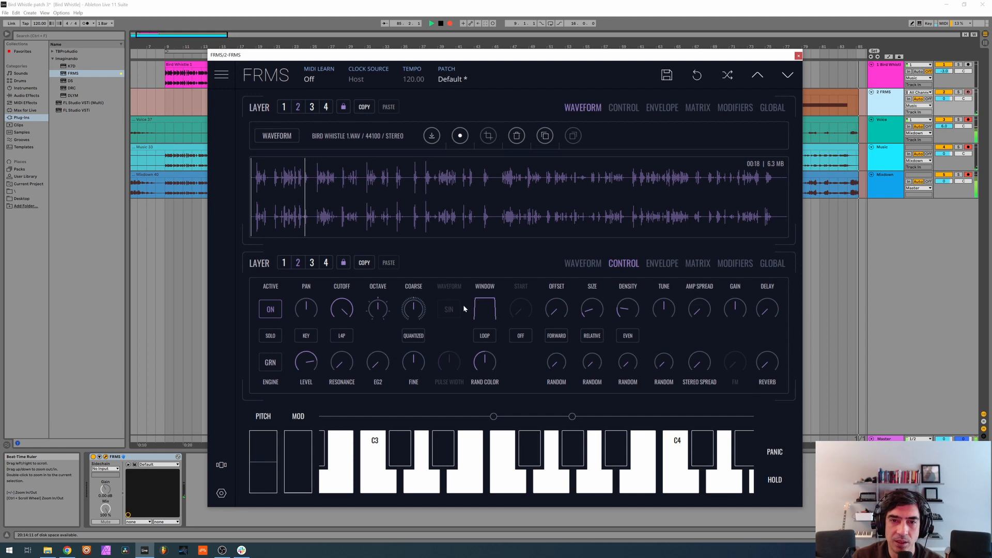
mouse_move(631, 307)
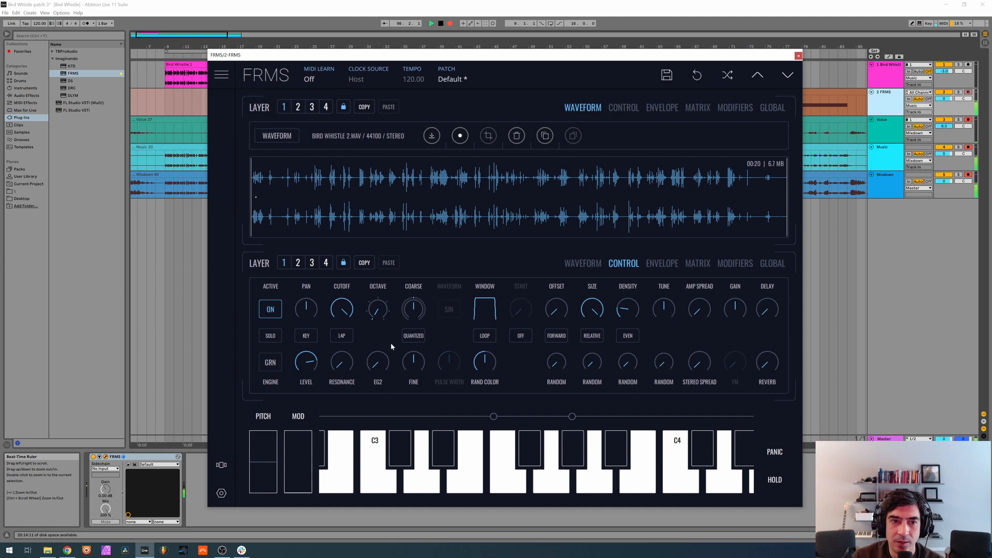
- Engage SOLO on layer 1's CONTROL page
click(766, 362)
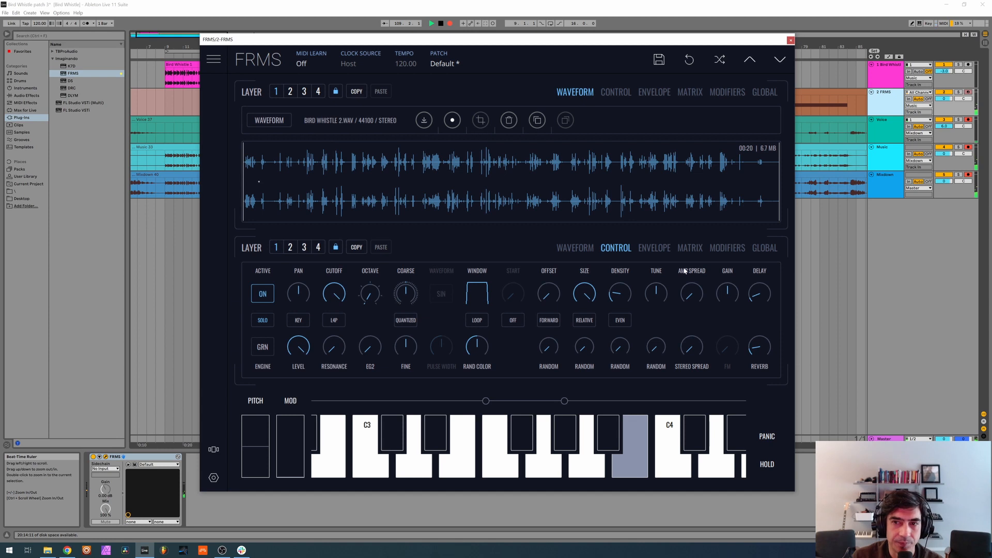
mouse_move(724, 299)
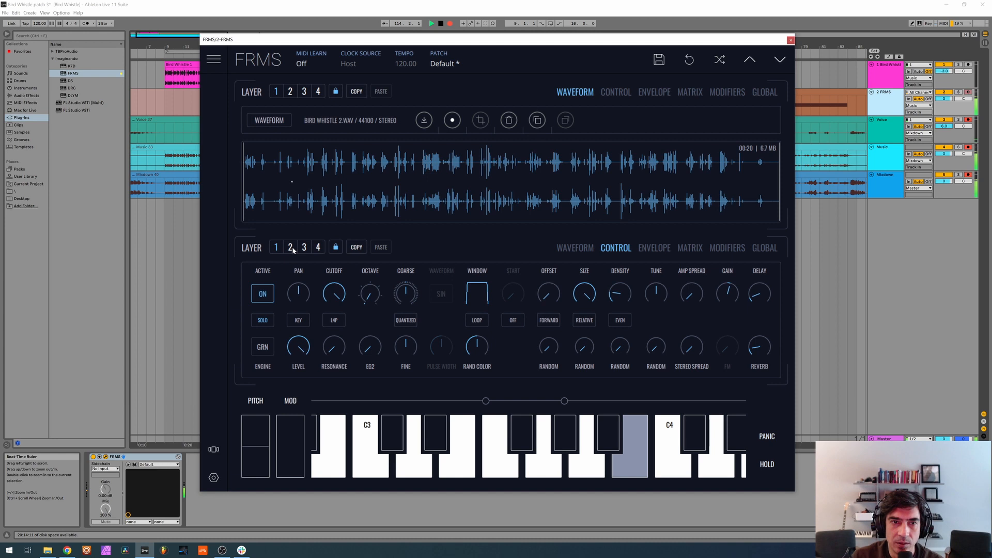
- Switch layers 3 and 4 back to ACTIVE ON
click(304, 247)
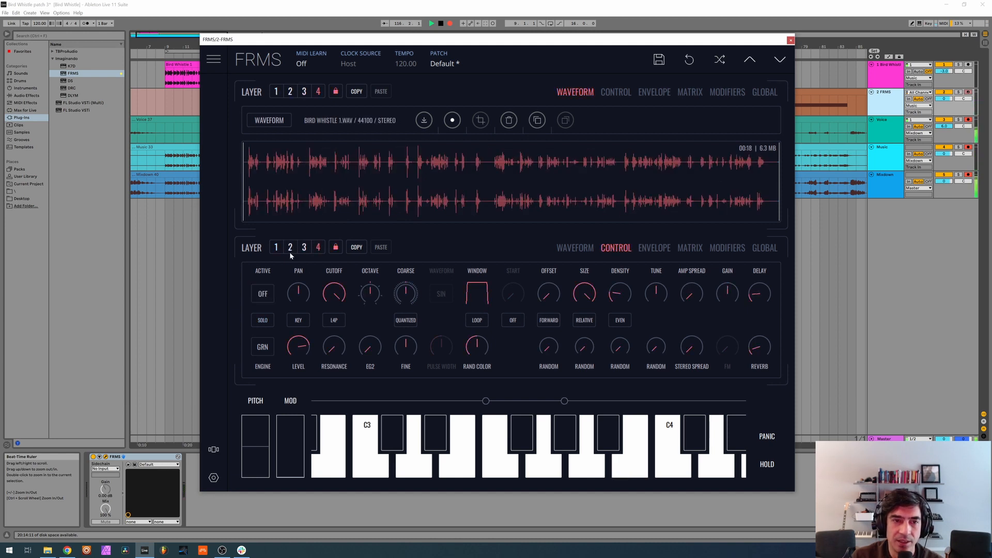
click(262, 293)
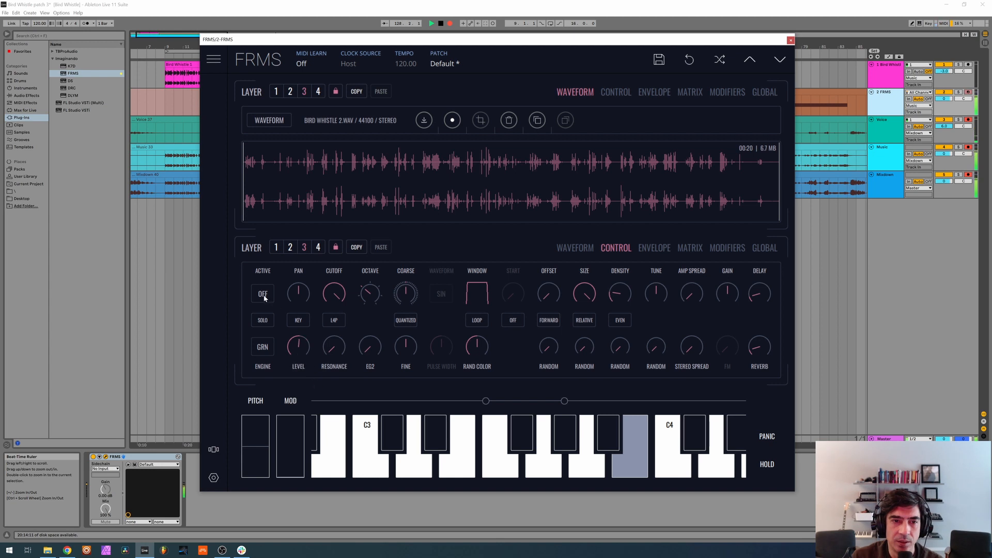
click(262, 293)
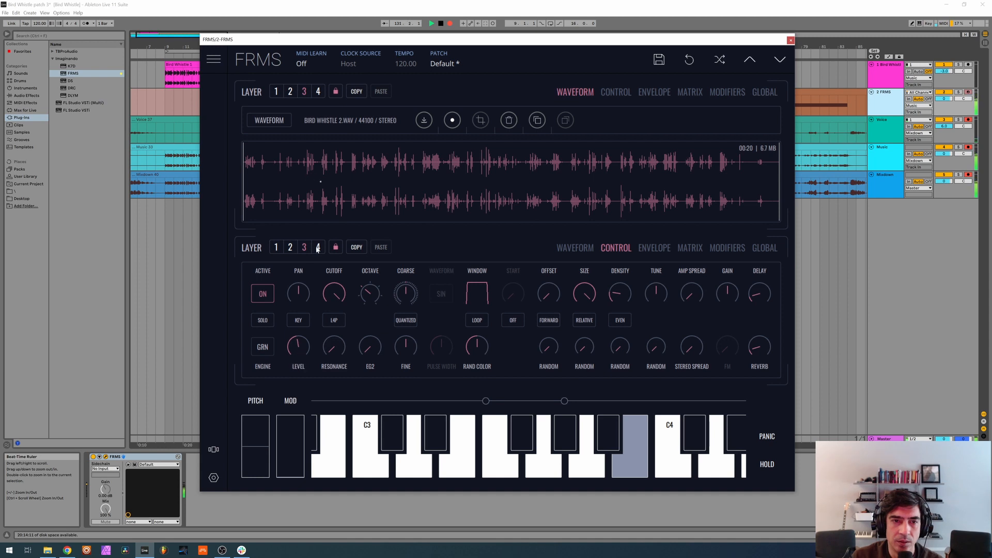
click(262, 293)
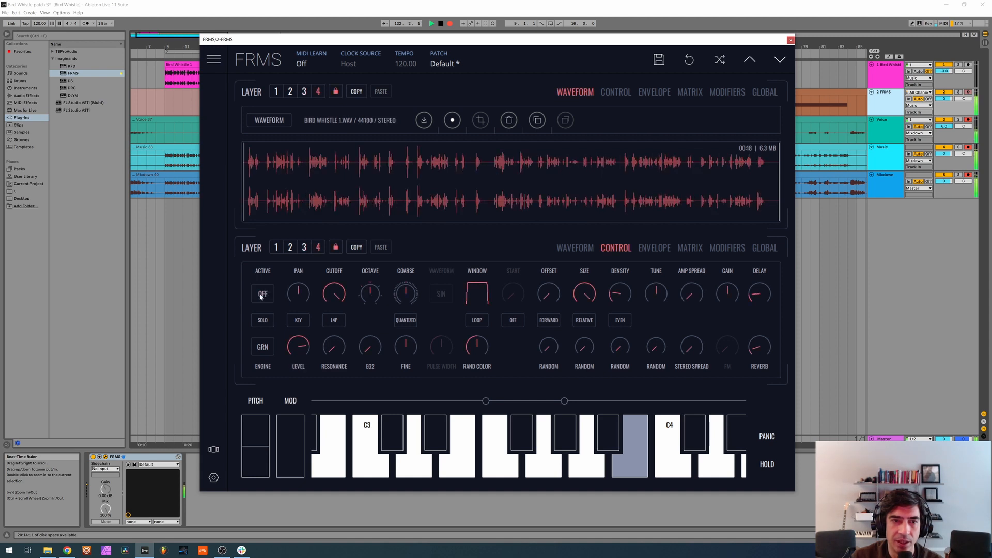
click(262, 293)
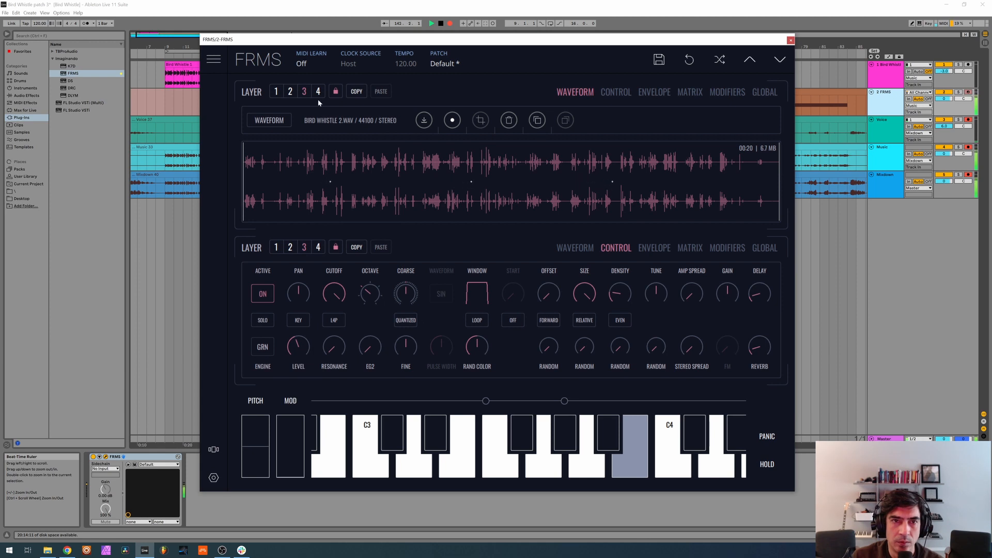
- Select layer 4's tab to confirm it is active with the others
click(318, 91)
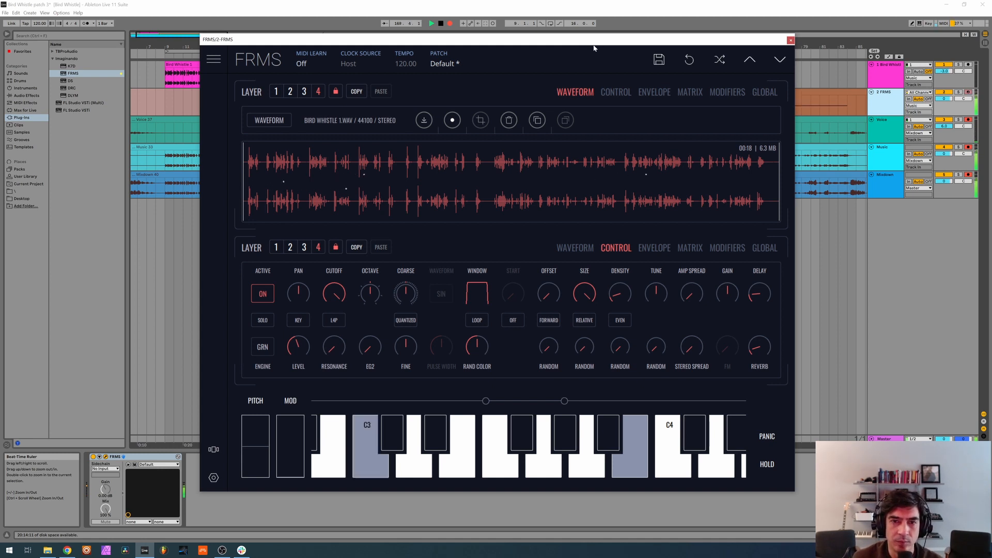
mouse_move(316, 289)
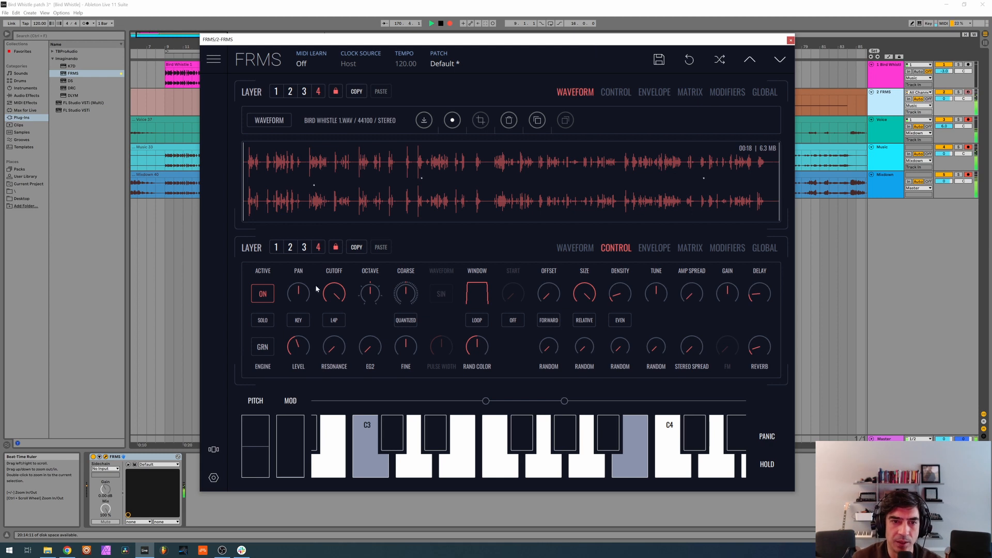